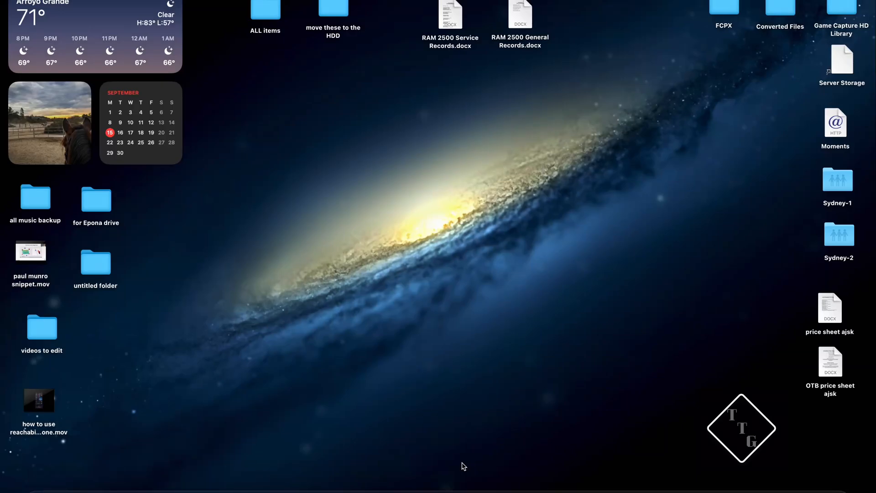
{"action": "mouse_move", "coordinate": [561, 334]}
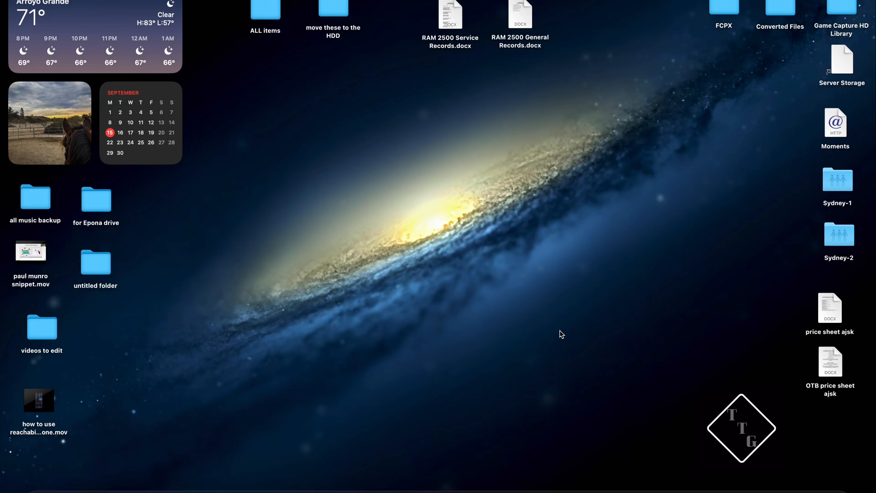
{"action": "mouse_move", "coordinate": [428, 351]}
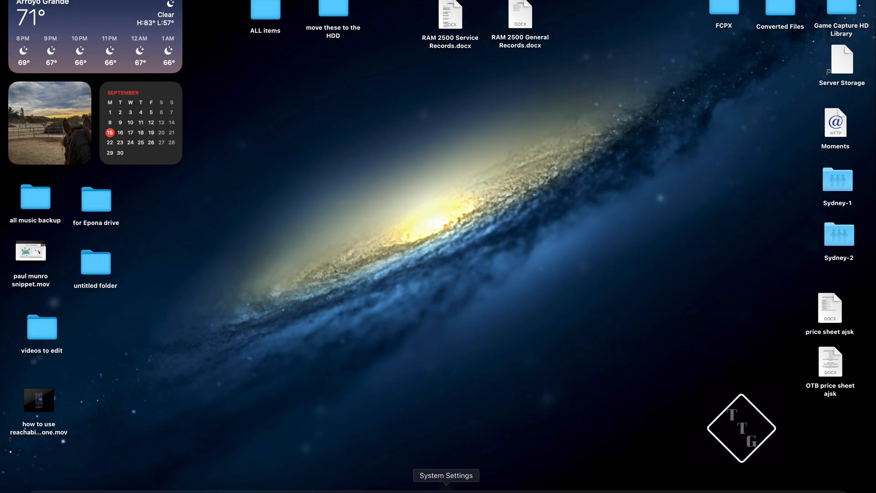
Bring up System Settings on the General page
{"action": "left_click", "coordinate": [446, 475]}
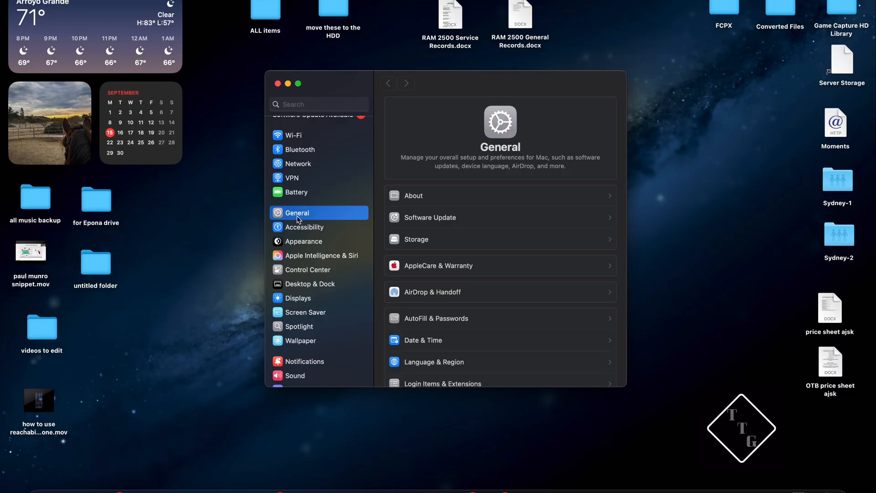
{"action": "mouse_move", "coordinate": [443, 225]}
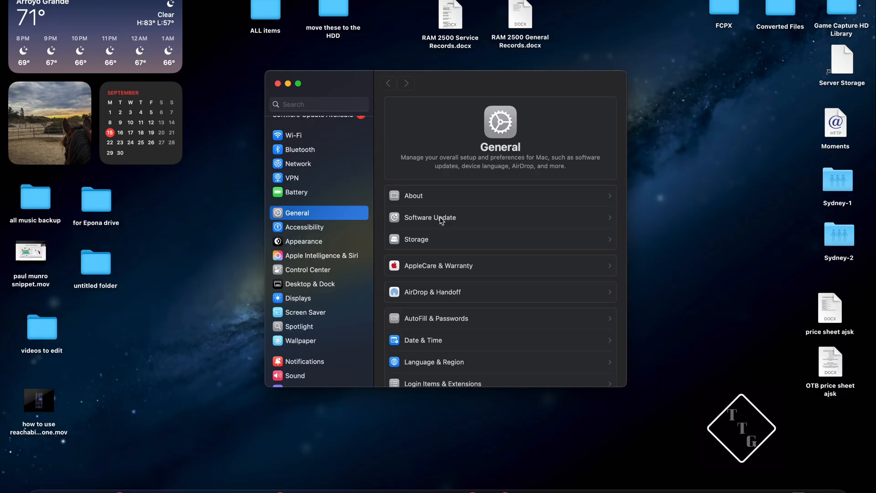
Show the Software Update page and review the macOS Tahoe 26 and Sequoia 15.7 offers
{"action": "left_click", "coordinate": [430, 217]}
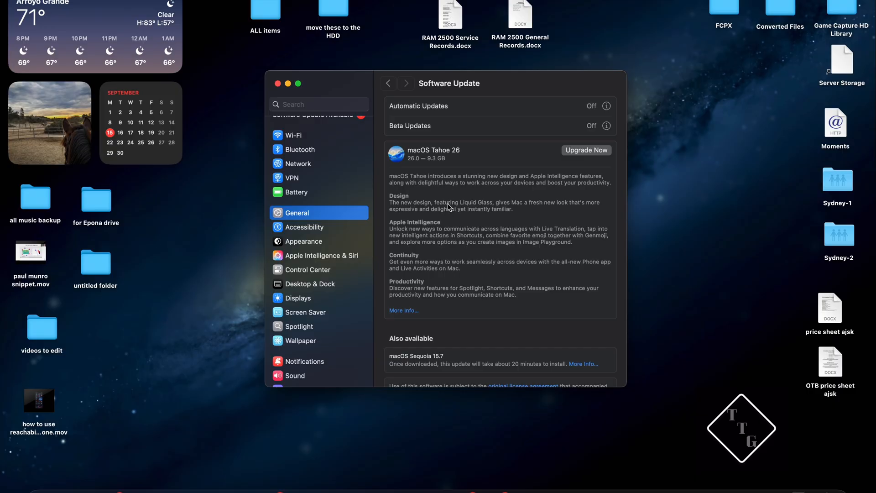
{"action": "mouse_move", "coordinate": [459, 186]}
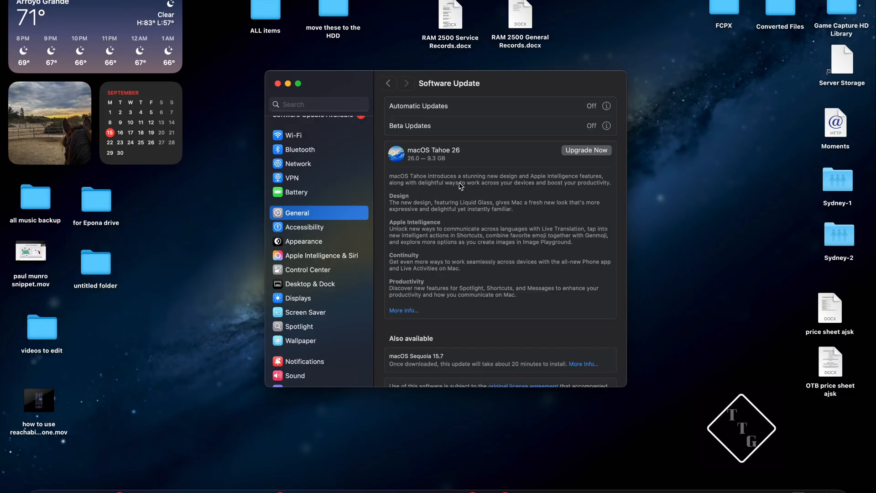
{"action": "mouse_move", "coordinate": [450, 160]}
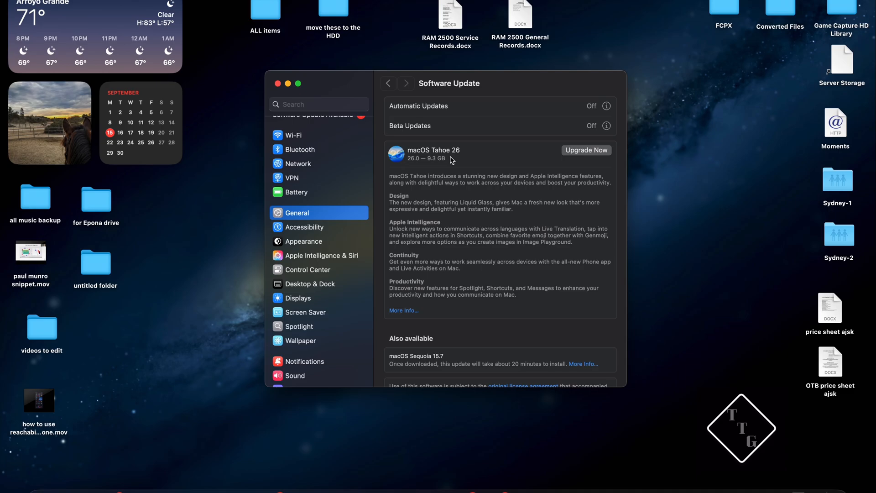
{"action": "mouse_move", "coordinate": [482, 169]}
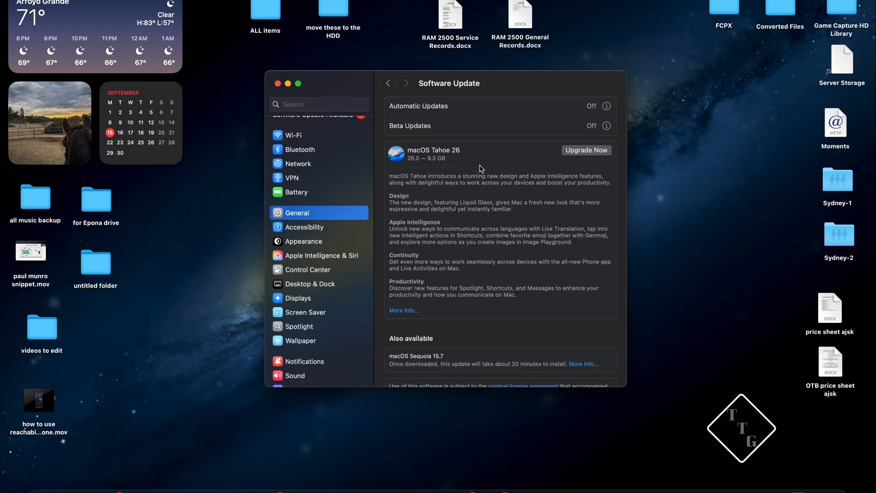
{"action": "mouse_move", "coordinate": [455, 204]}
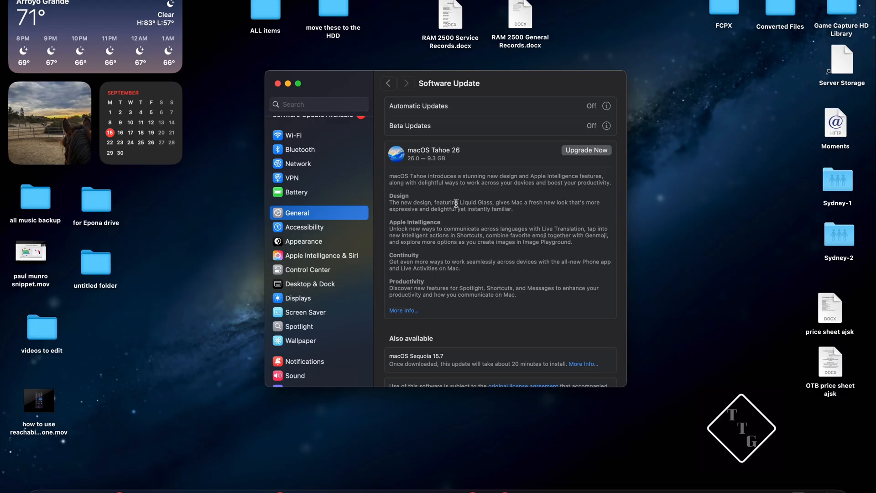
{"action": "scroll", "scroll_direction": "down", "scroll_amount": 3}
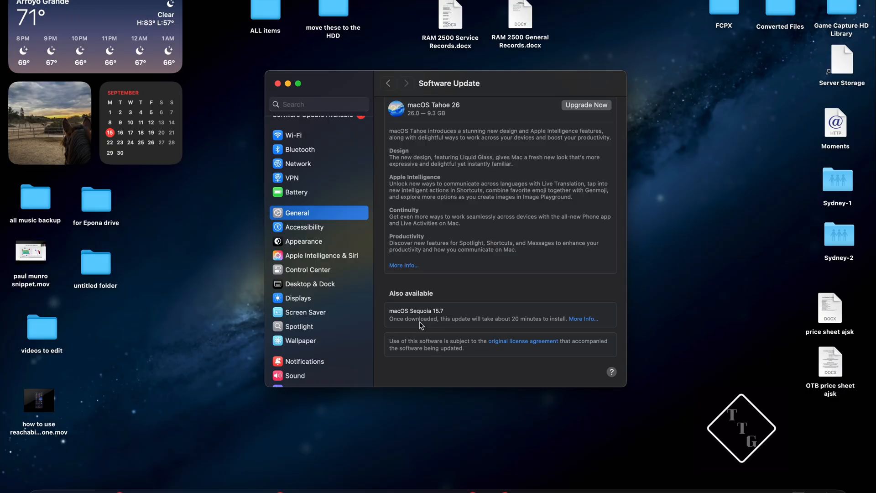
{"action": "mouse_move", "coordinate": [439, 329]}
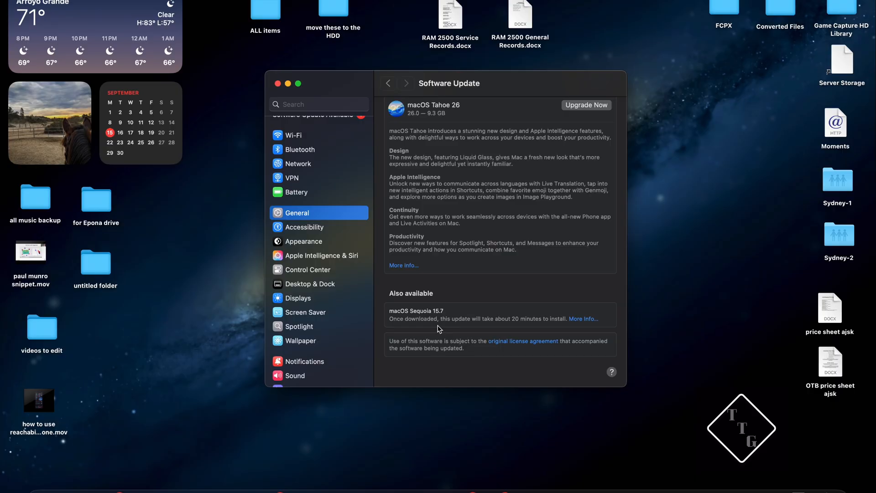
{"action": "mouse_move", "coordinate": [446, 311]}
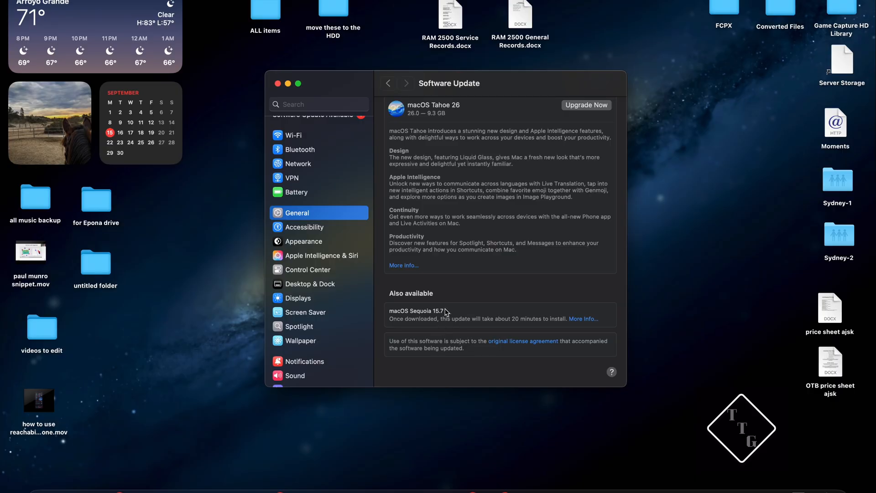
{"action": "scroll", "scroll_direction": "up", "scroll_amount": 3}
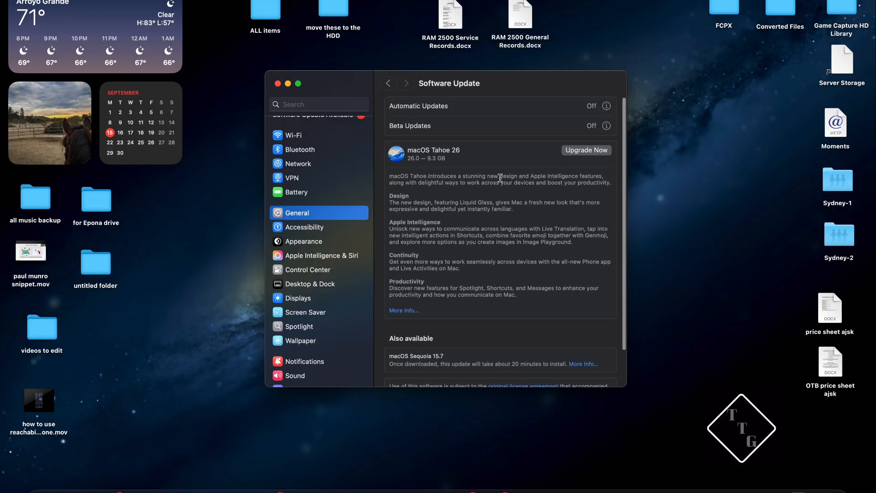
{"action": "mouse_move", "coordinate": [473, 127]}
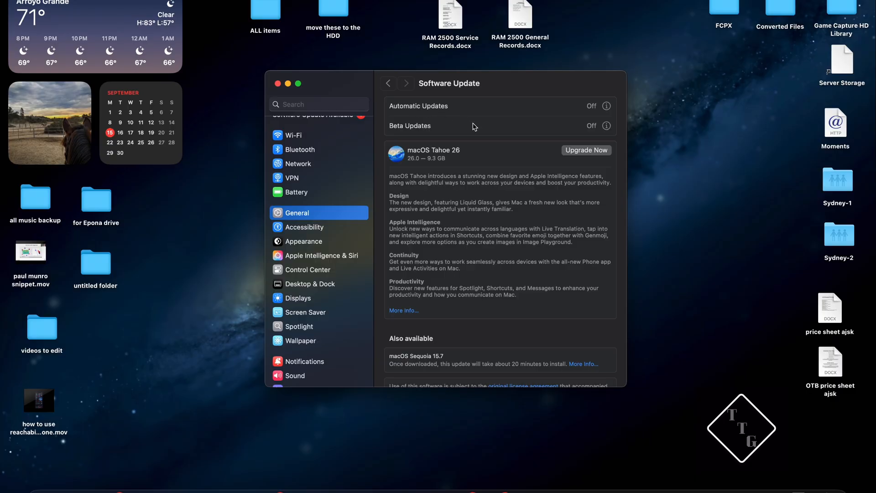
{"action": "mouse_move", "coordinate": [401, 102]}
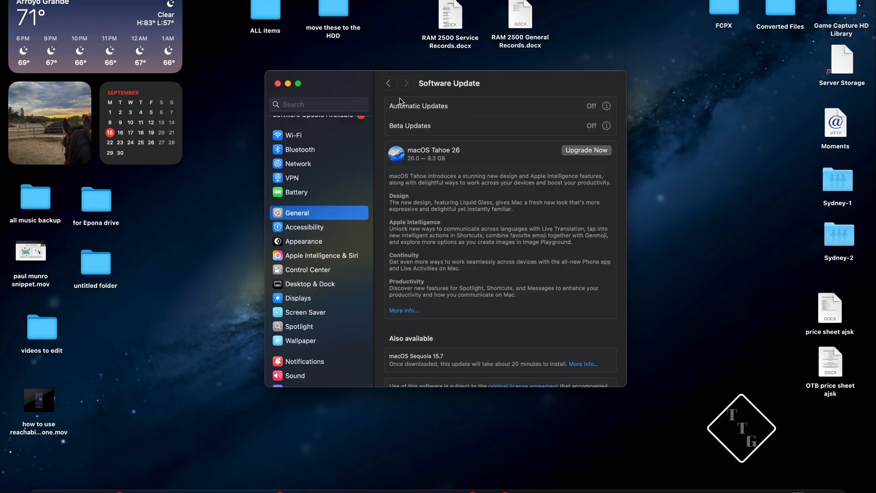
{"action": "mouse_move", "coordinate": [612, 118]}
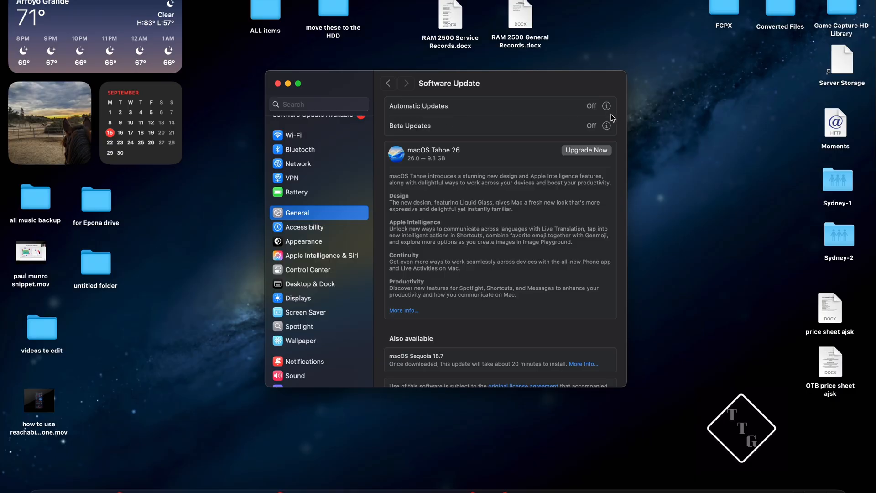
{"action": "mouse_move", "coordinate": [606, 110]}
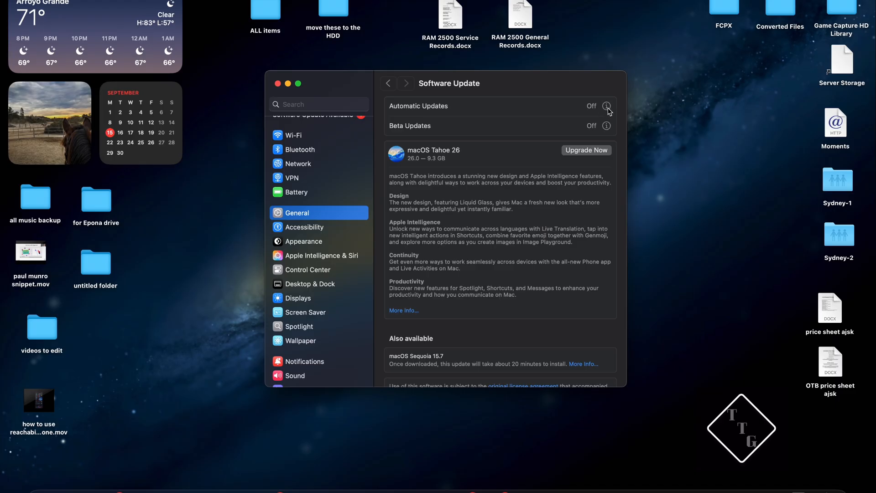
{"action": "left_click", "coordinate": [607, 107]}
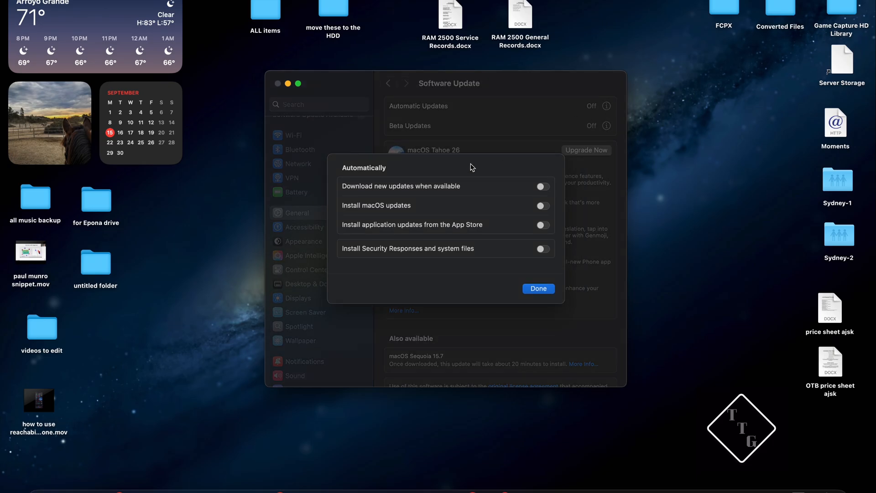
{"action": "mouse_move", "coordinate": [426, 160]}
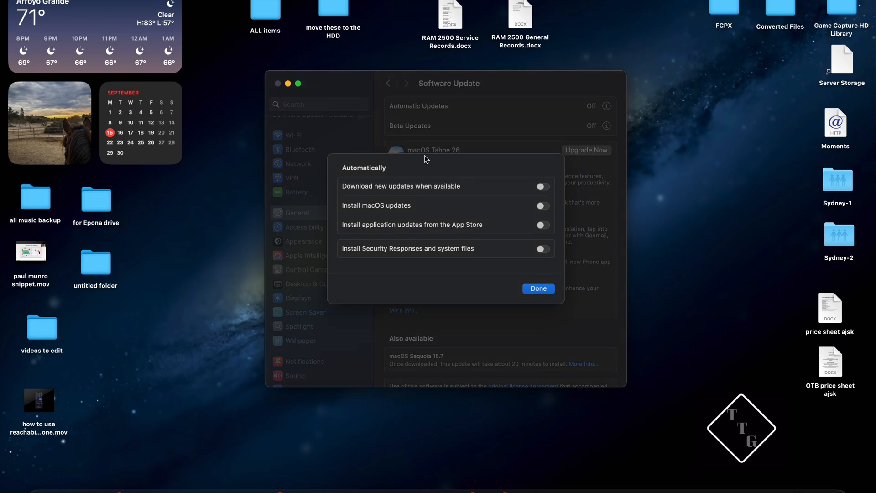
{"action": "mouse_move", "coordinate": [545, 261]}
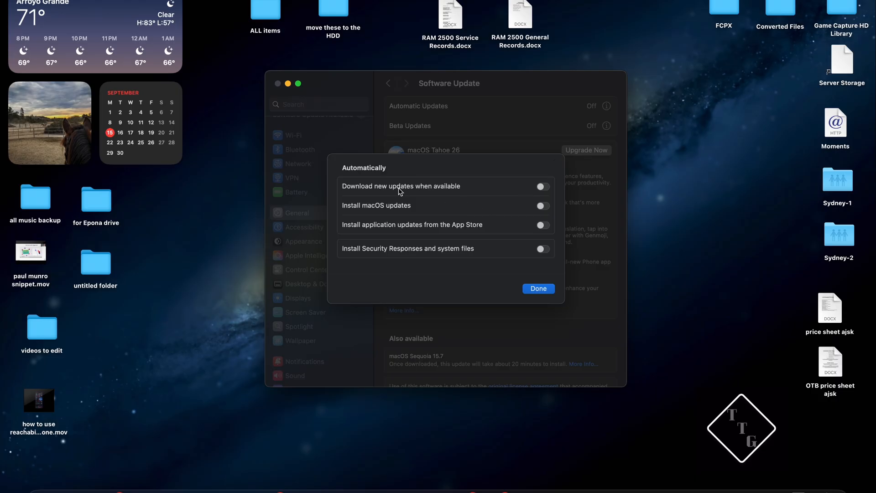
{"action": "mouse_move", "coordinate": [354, 211]}
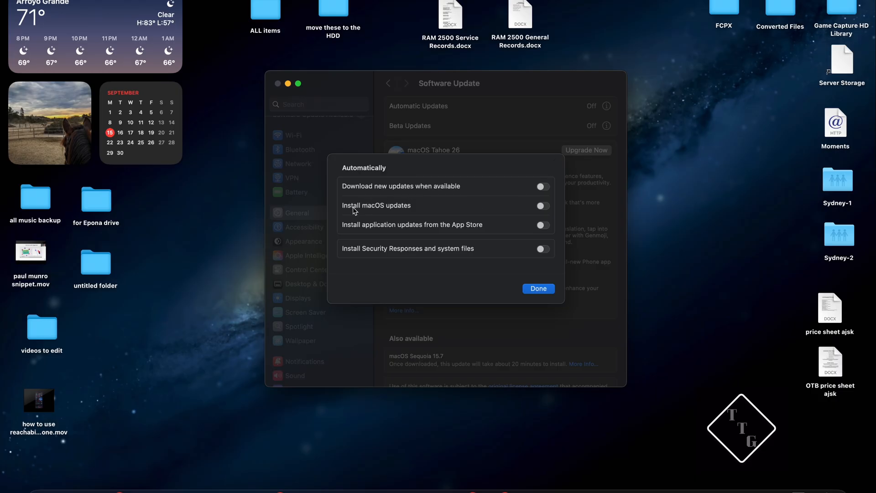
{"action": "mouse_move", "coordinate": [412, 239]}
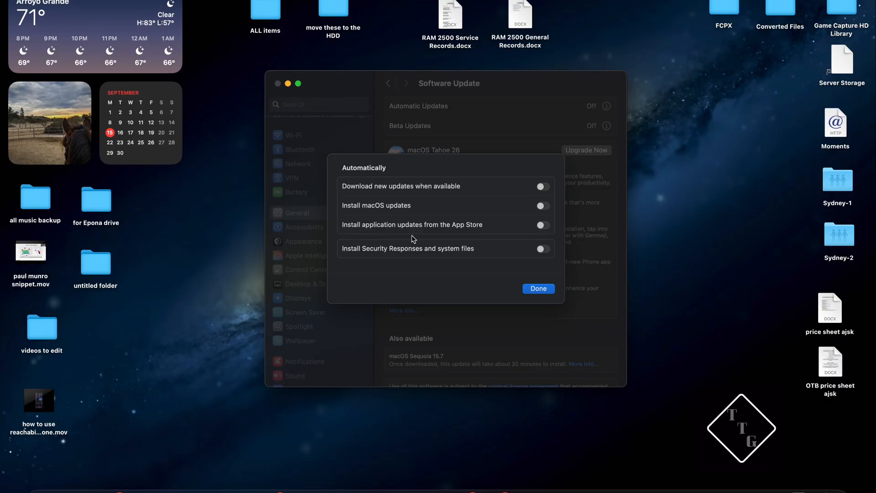
{"action": "mouse_move", "coordinate": [430, 247]}
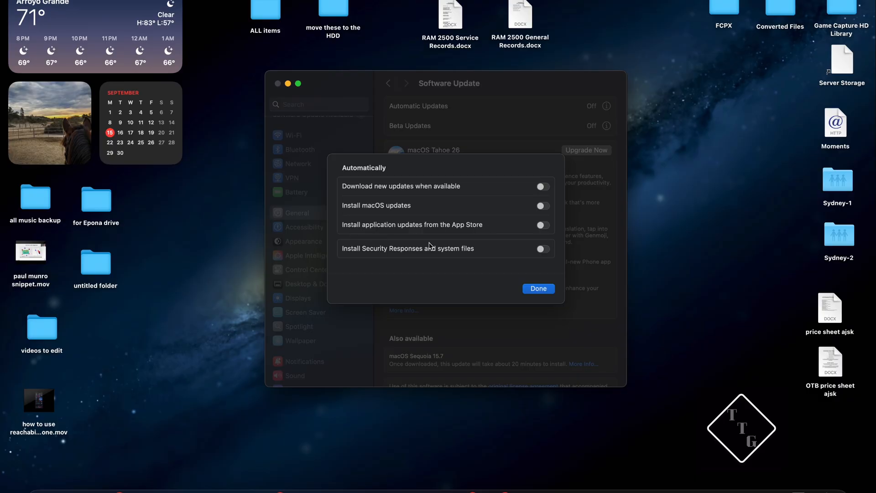
{"action": "mouse_move", "coordinate": [393, 268]}
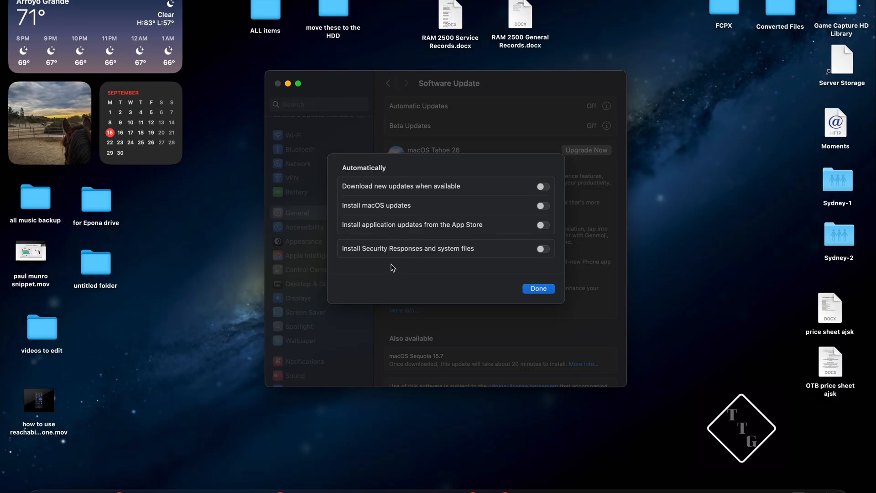
{"action": "mouse_move", "coordinate": [398, 184]}
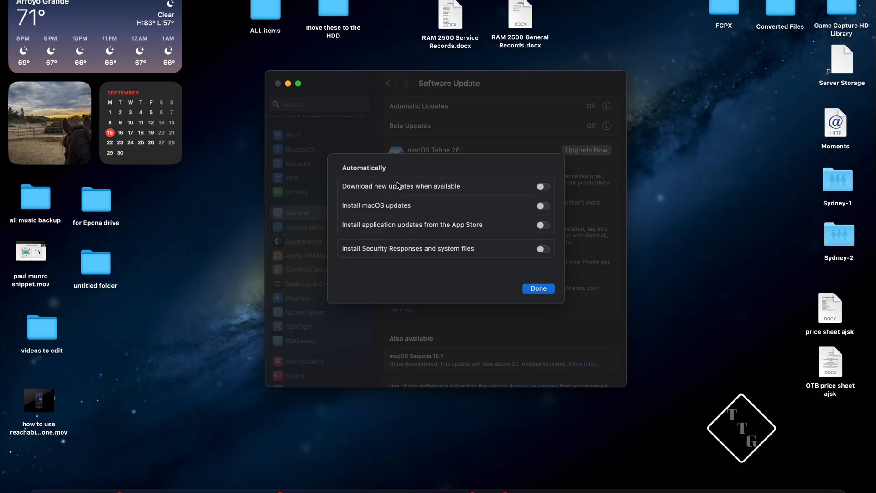
{"action": "mouse_move", "coordinate": [550, 207]}
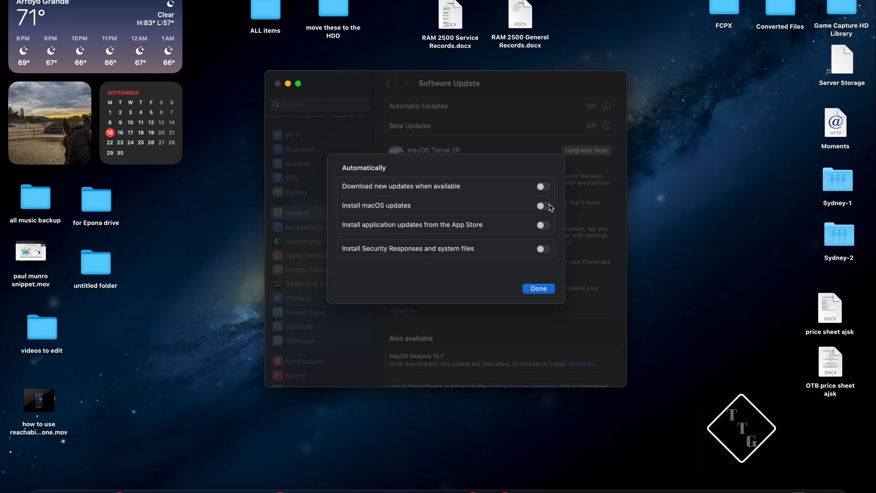
{"action": "mouse_move", "coordinate": [534, 255]}
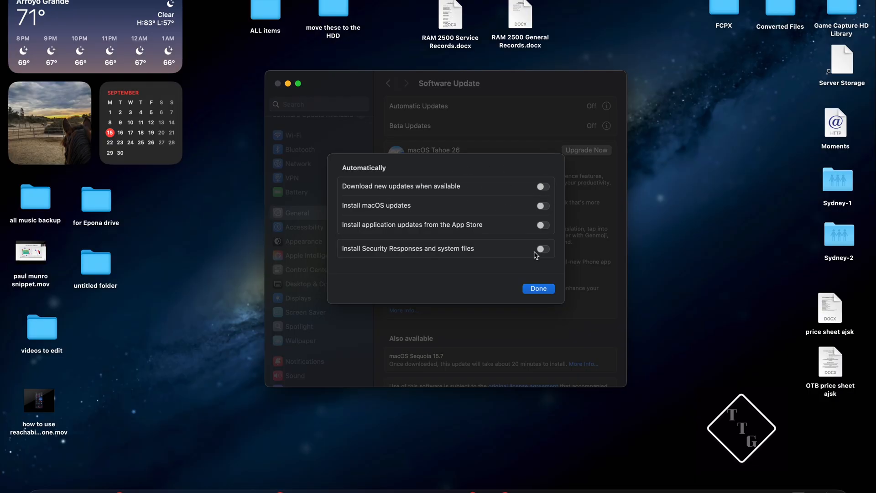
{"action": "mouse_move", "coordinate": [545, 231]}
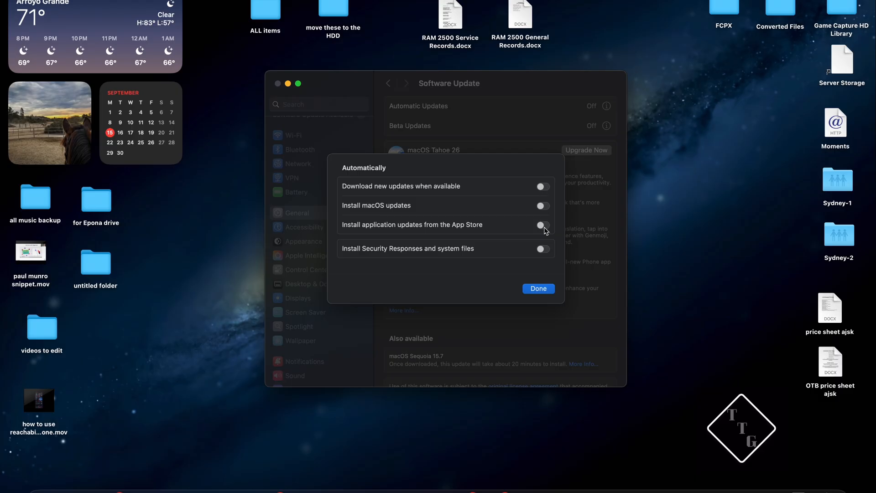
{"action": "mouse_move", "coordinate": [547, 191]}
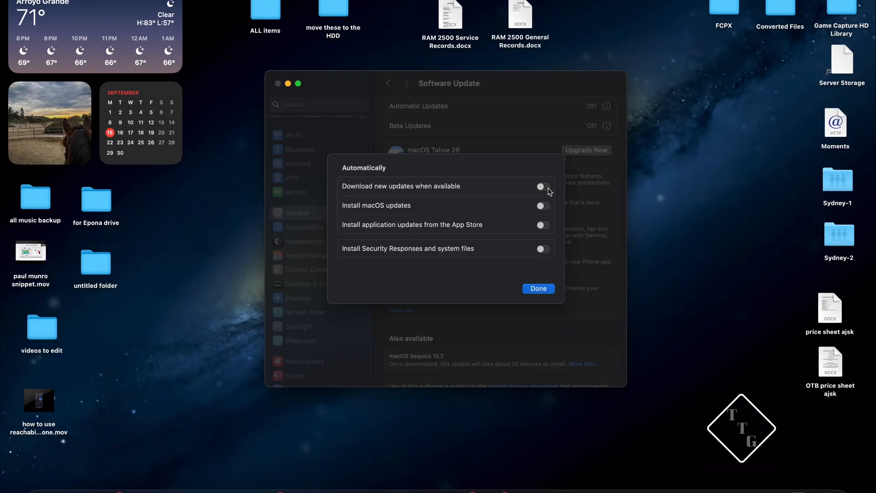
{"action": "mouse_move", "coordinate": [530, 199]}
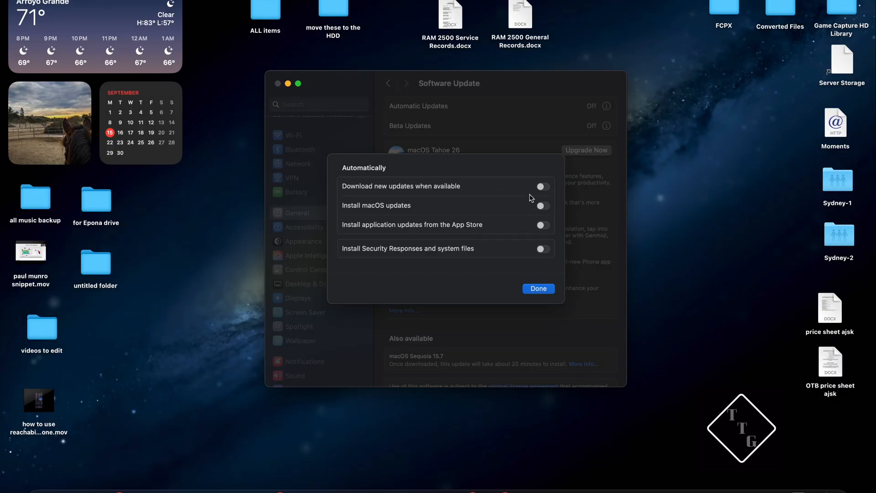
{"action": "mouse_move", "coordinate": [396, 186]}
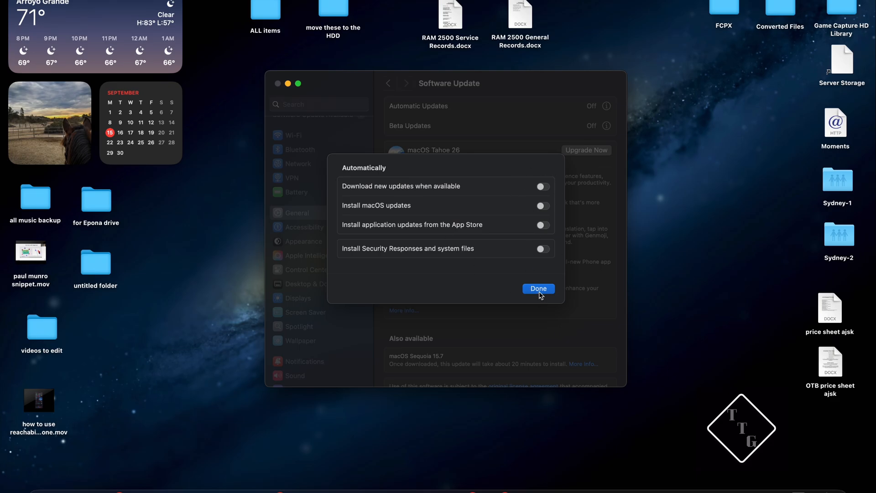
Dismiss the Automatically sheet with Done, leaving all four options off
{"action": "left_click", "coordinate": [537, 289]}
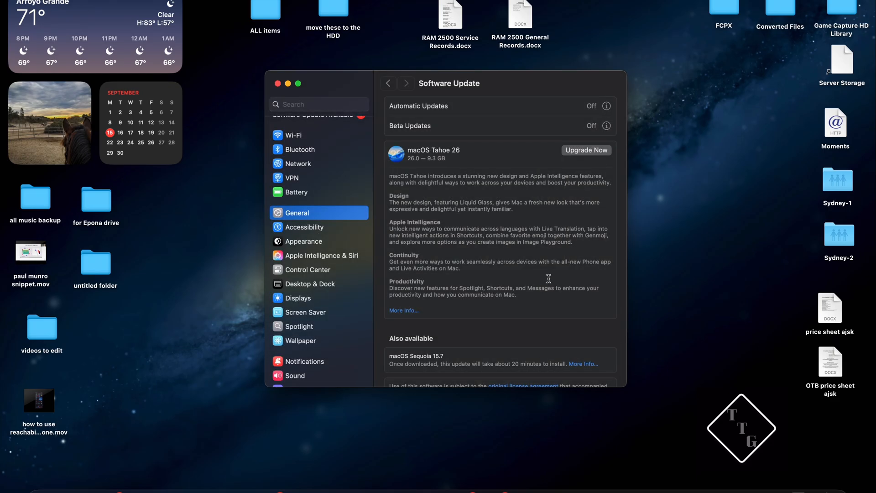
{"action": "mouse_move", "coordinate": [547, 252]}
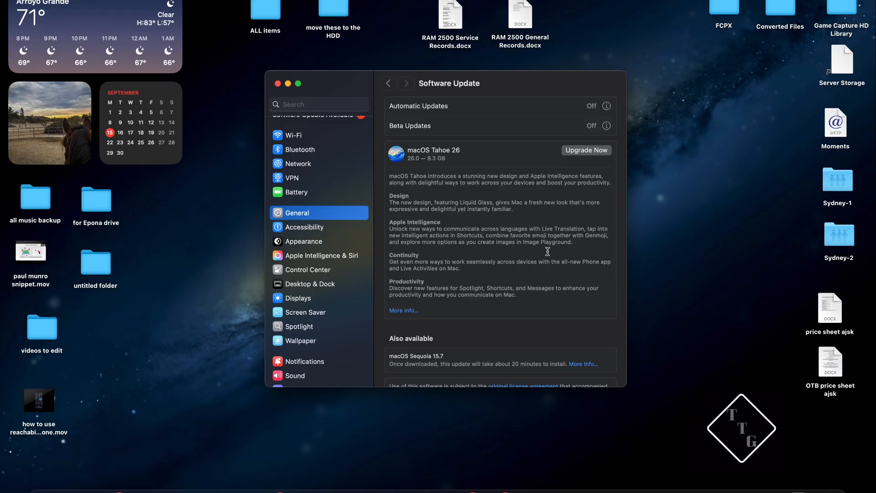
{"action": "mouse_move", "coordinate": [513, 155]}
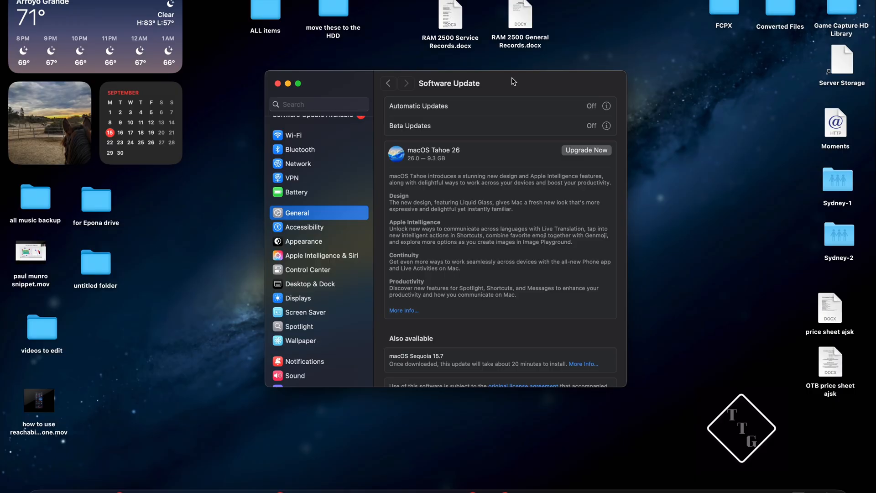
{"action": "mouse_move", "coordinate": [508, 89]}
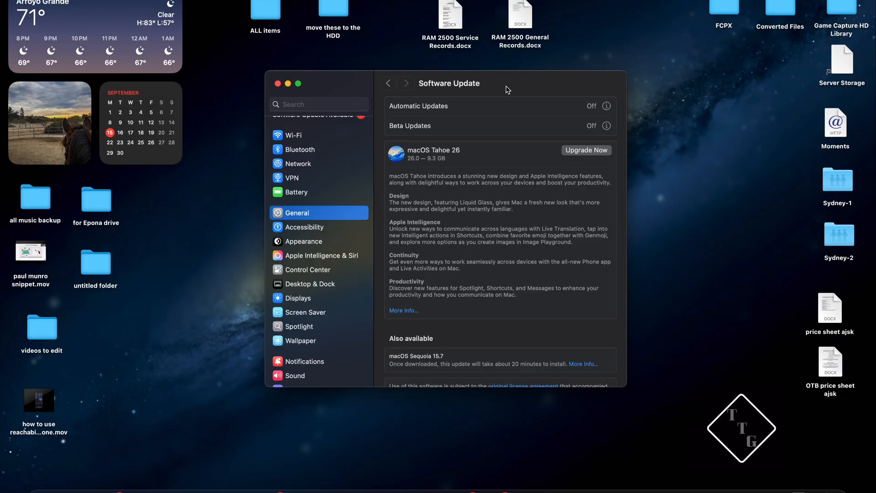